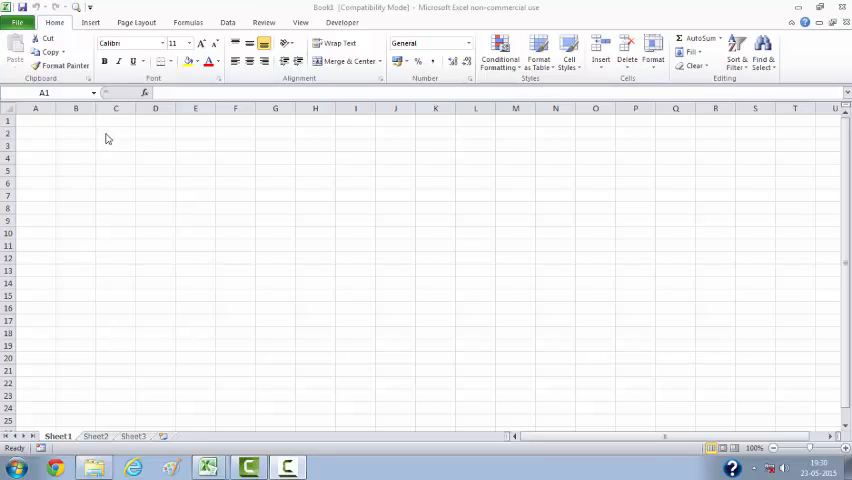
{"action": "mouse_move", "coordinate": [113, 138]}
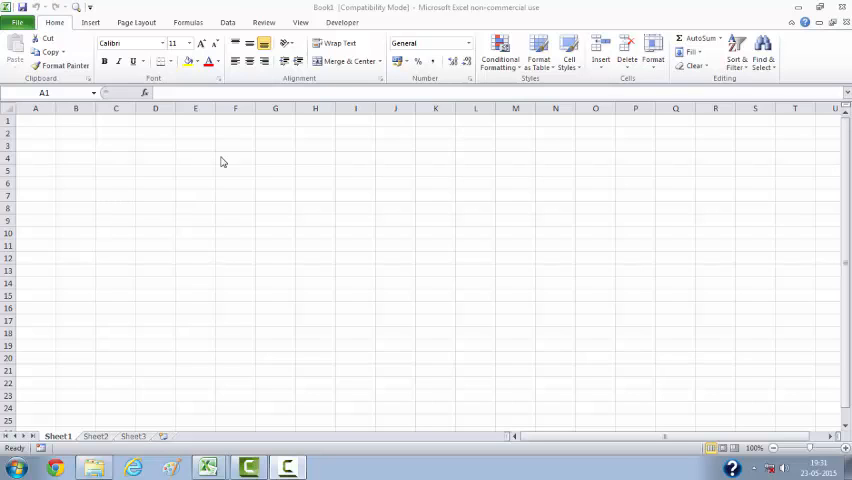
{"action": "mouse_move", "coordinate": [528, 267]}
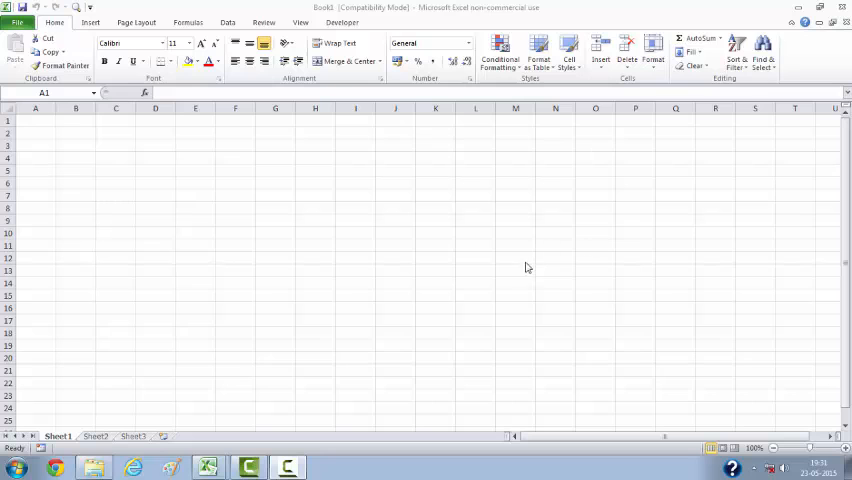
{"action": "mouse_move", "coordinate": [521, 269]}
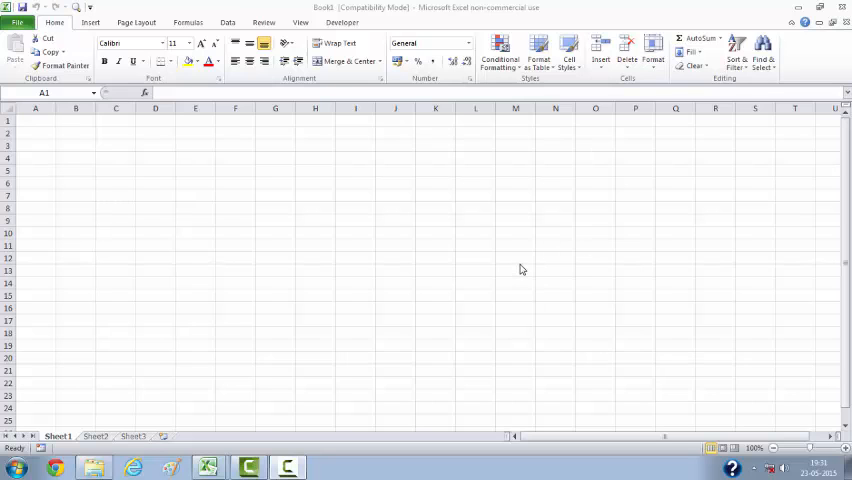
{"action": "mouse_move", "coordinate": [361, 216]}
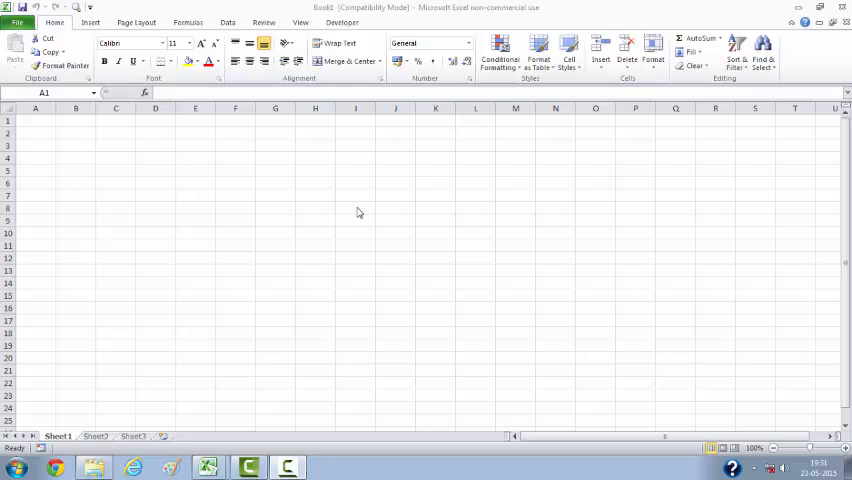
{"action": "mouse_move", "coordinate": [364, 212]}
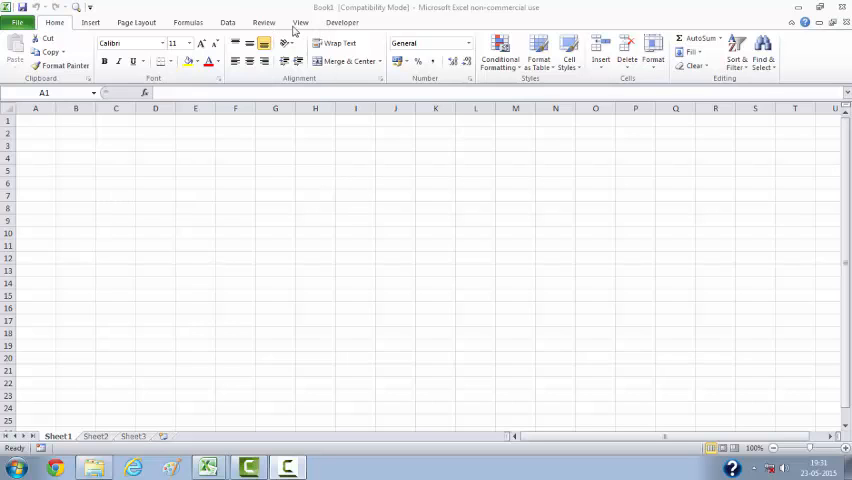
{"action": "mouse_move", "coordinate": [259, 160]}
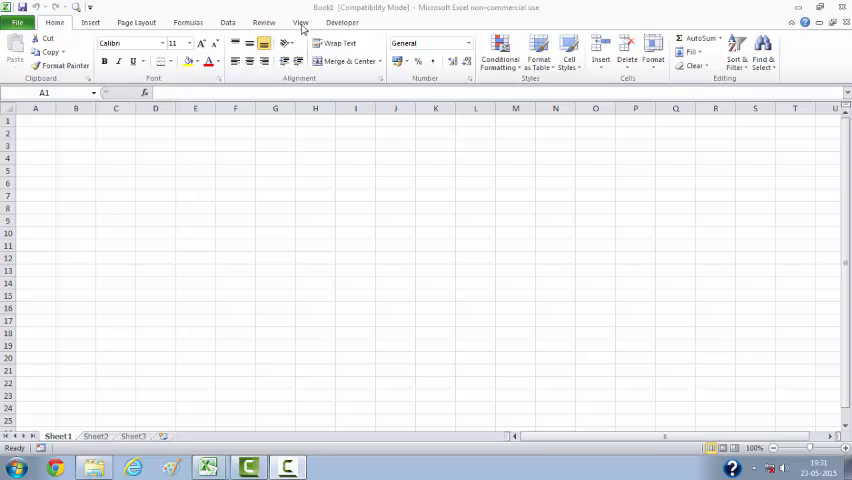
Step: Enter 12, 45, 67, 83, 23, 46, 92 and 87 down column C from cell C2
{"action": "left_click", "coordinate": [300, 22]}
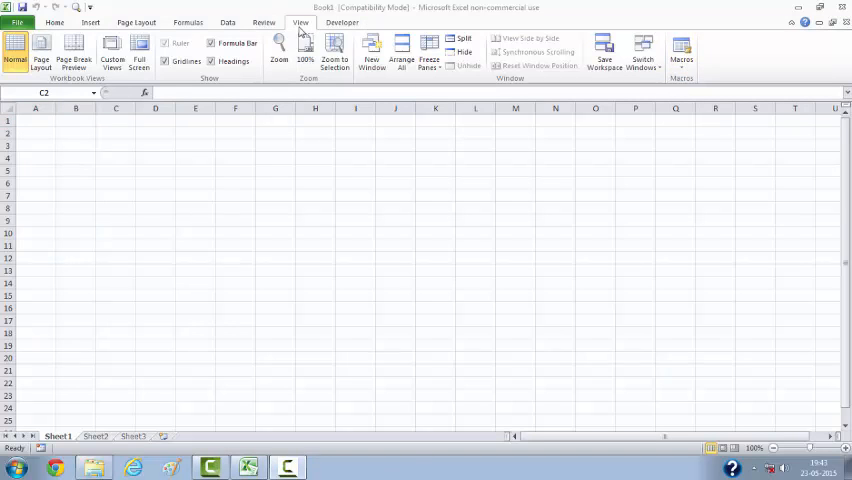
{"action": "left_click", "coordinate": [115, 132]}
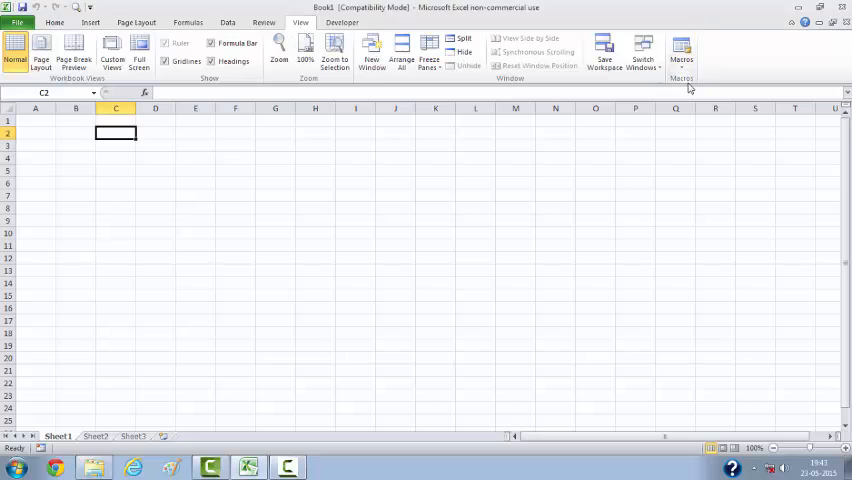
{"action": "left_click", "coordinate": [681, 50]}
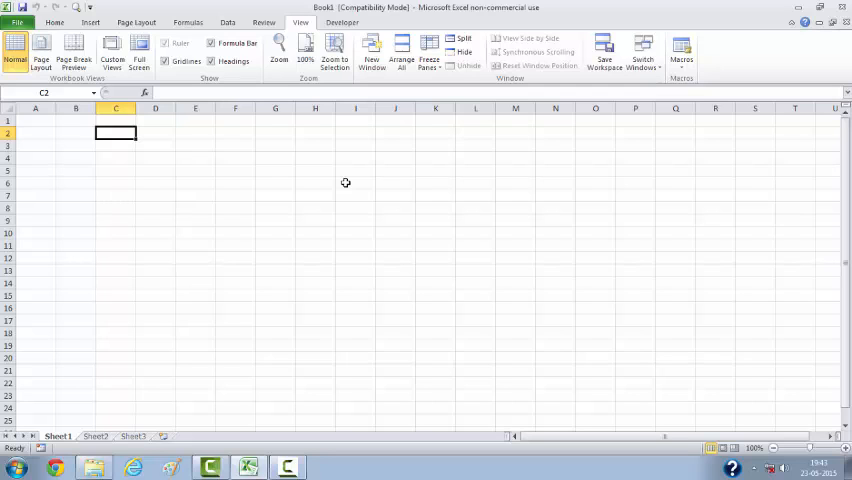
{"action": "type", "text": "1"}
{"action": "left_click", "coordinate": [116, 145]}
{"action": "type", "text": "45"}
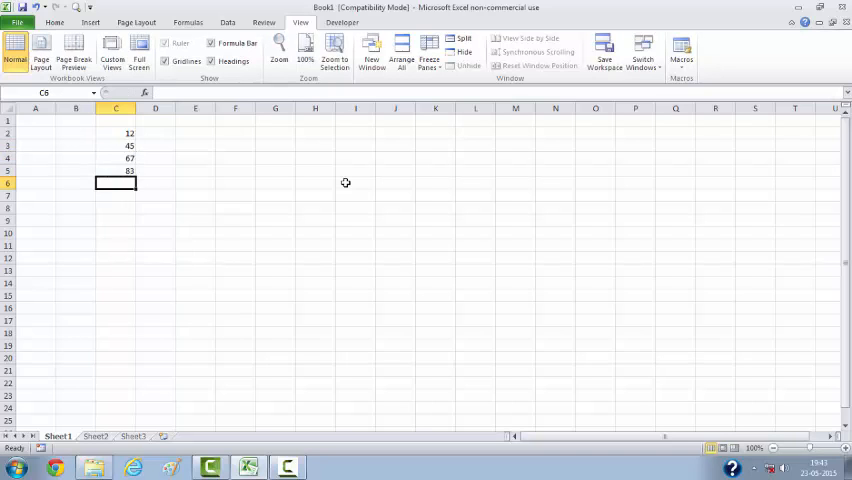
{"action": "type", "text": "23"}
{"action": "left_click", "coordinate": [116, 195]}
{"action": "type", "text": "46"}
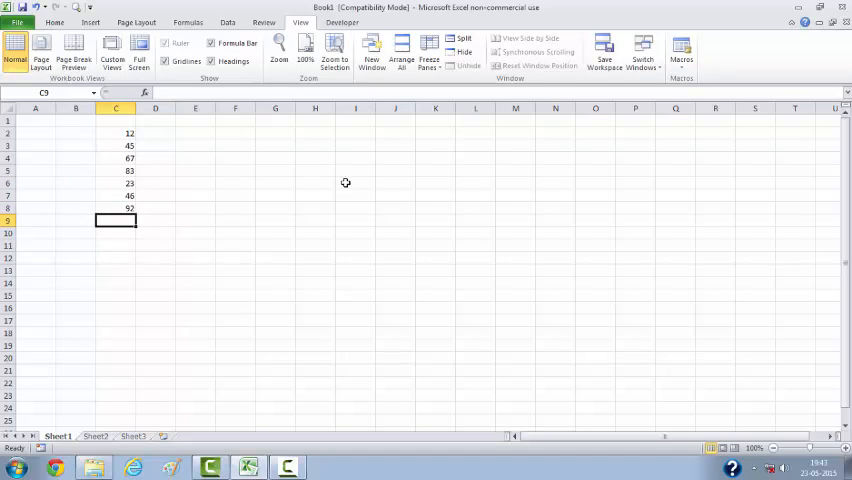
{"action": "type", "text": "87"}
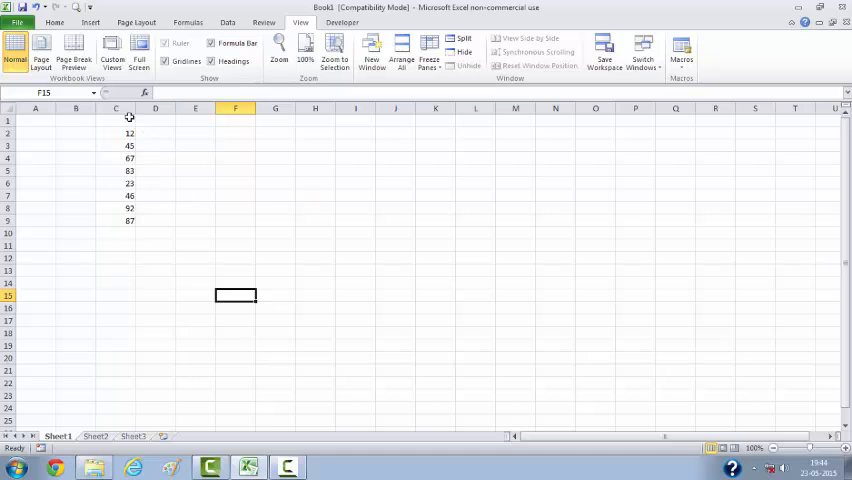
{"action": "left_click", "coordinate": [116, 108]}
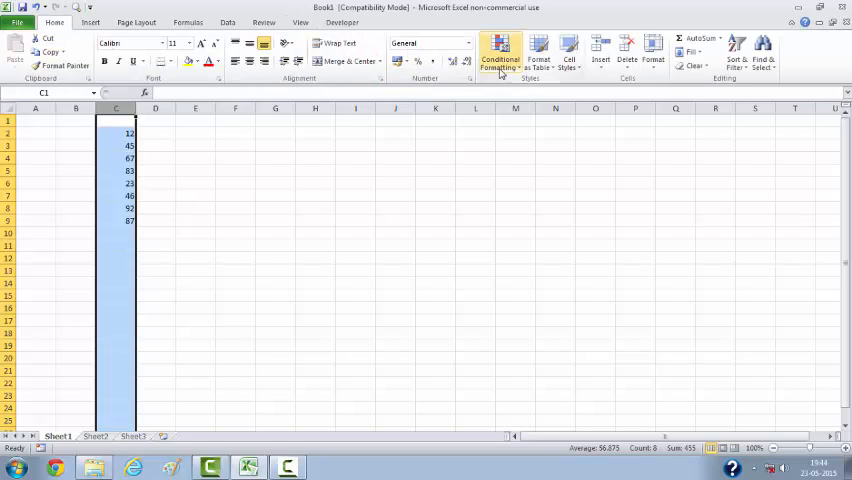
{"action": "mouse_move", "coordinate": [500, 52]}
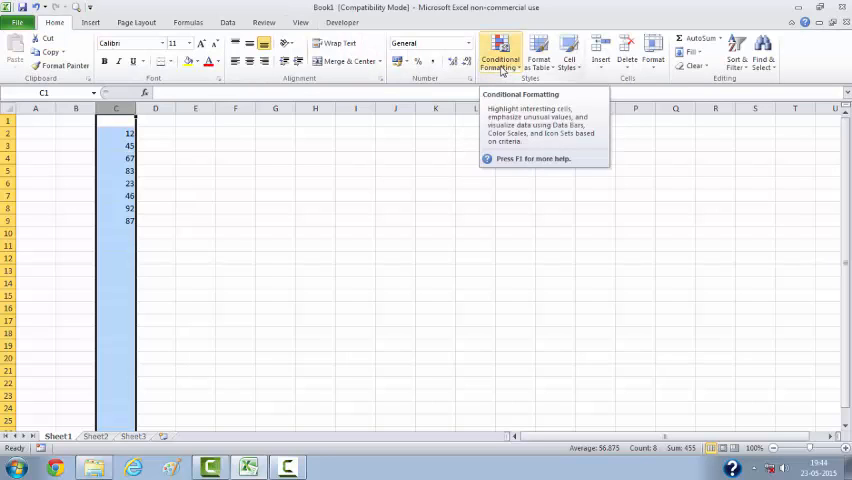
{"action": "left_click", "coordinate": [499, 52]}
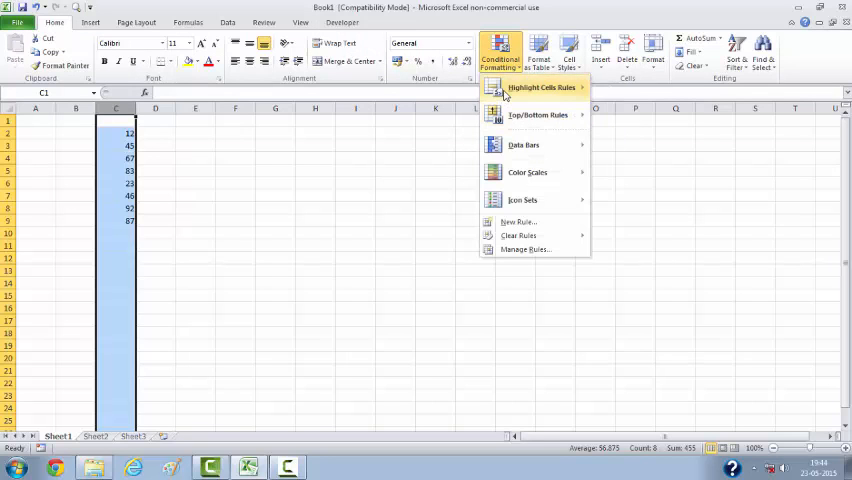
{"action": "mouse_move", "coordinate": [543, 87]}
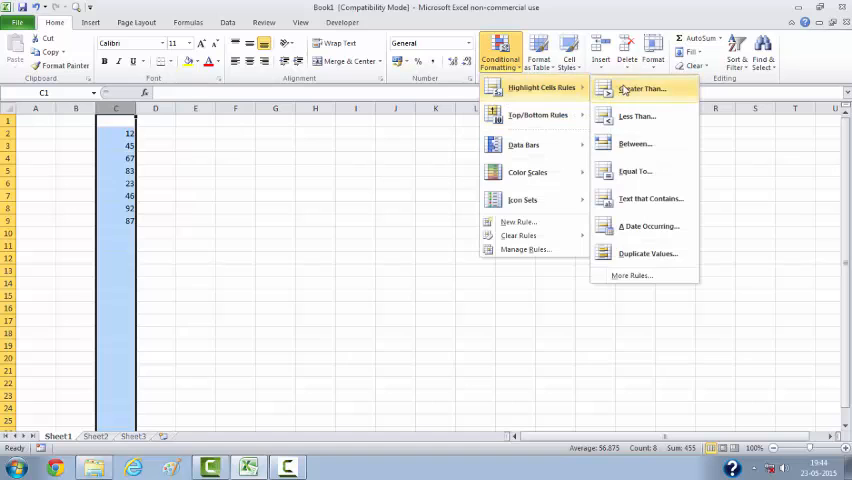
{"action": "left_click", "coordinate": [643, 88]}
{"action": "type", "text": "50"}
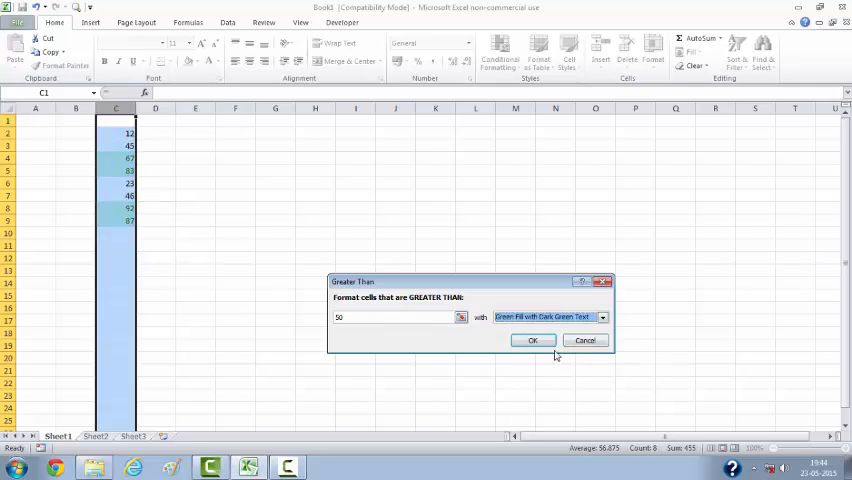
{"action": "left_click", "coordinate": [532, 340]}
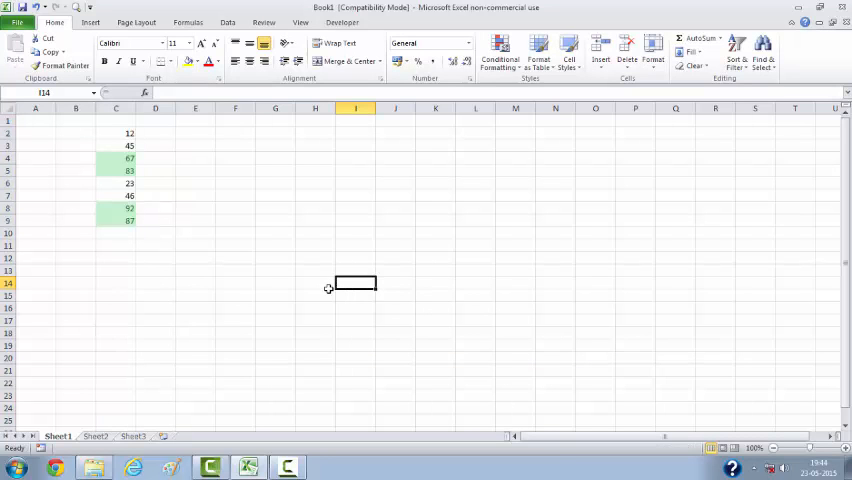
{"action": "mouse_move", "coordinate": [203, 238]}
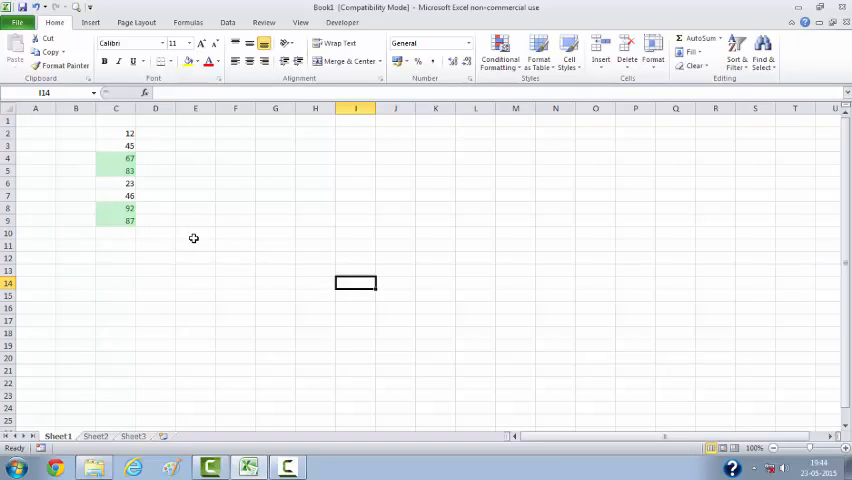
{"action": "mouse_move", "coordinate": [182, 238]}
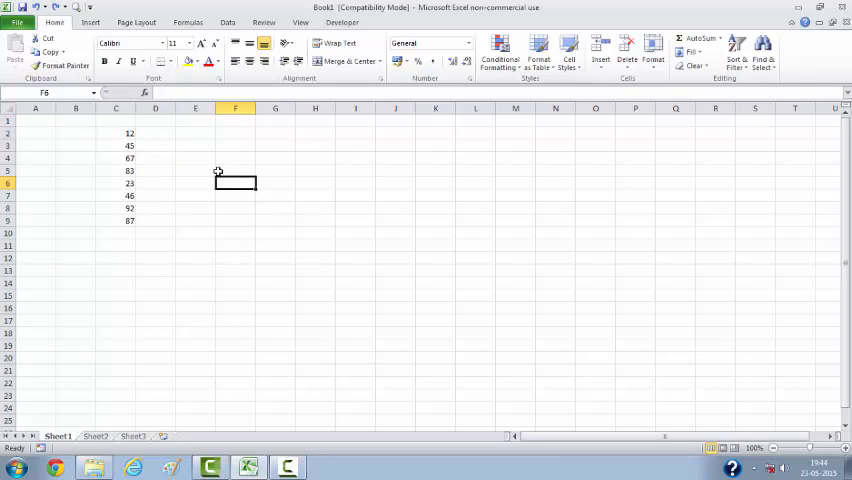
{"action": "mouse_move", "coordinate": [363, 268]}
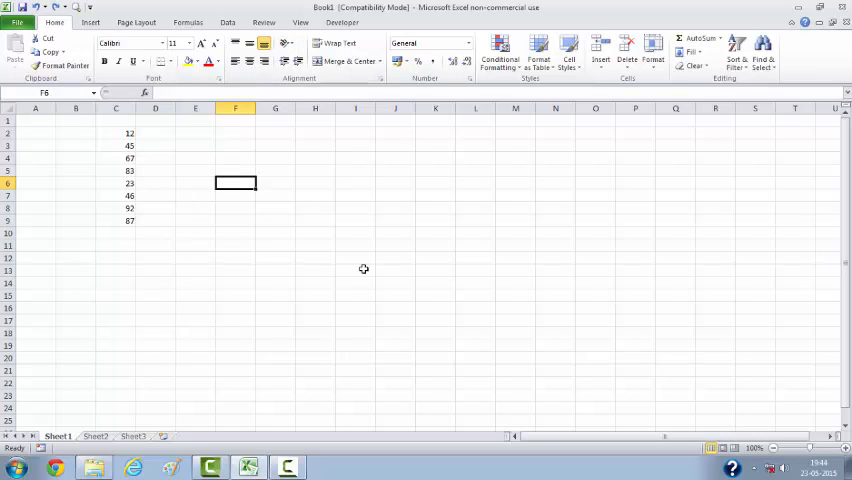
Step: Record a new macro named Magic, described 'This is my first macro.', stored in this workbook
{"action": "left_click", "coordinate": [300, 22]}
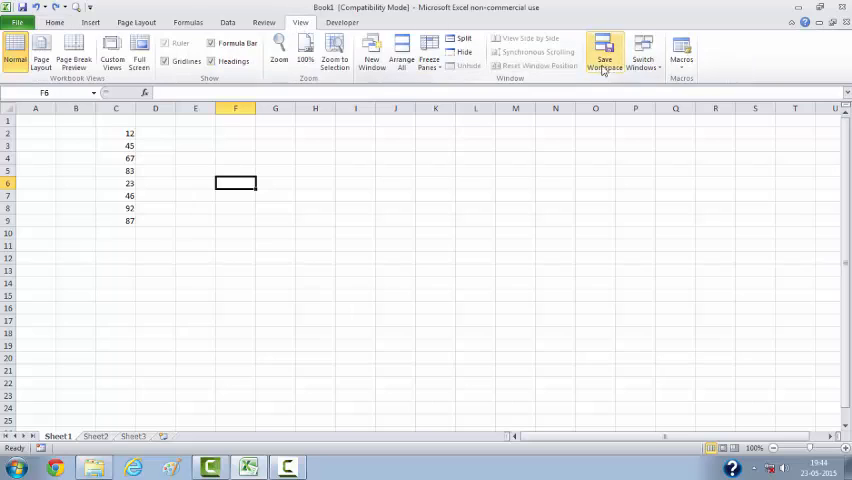
{"action": "left_click", "coordinate": [681, 50]}
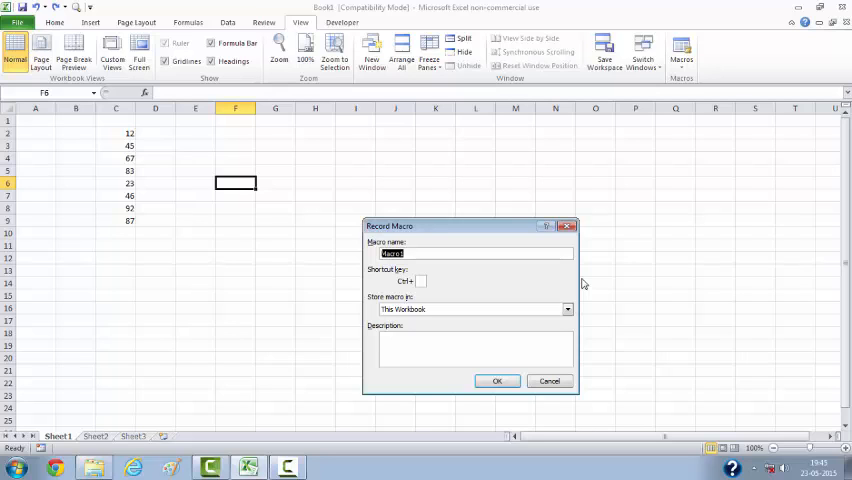
{"action": "type", "text": "M"}
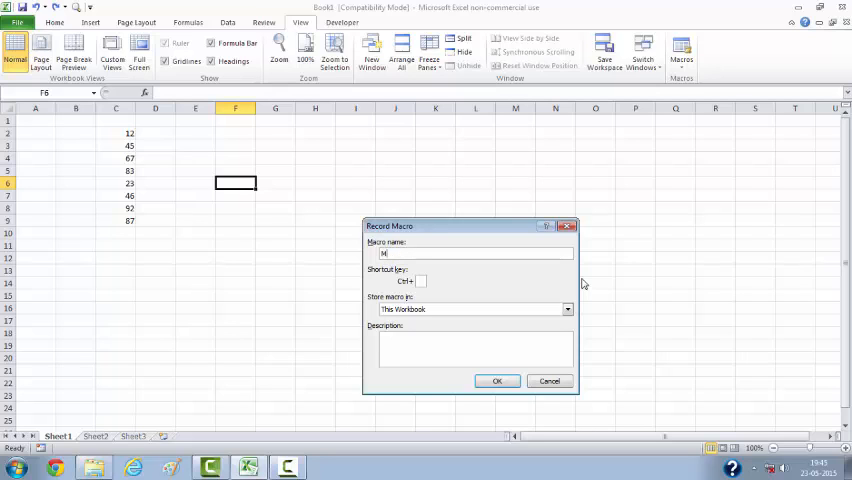
{"action": "type", "text": "agic"}
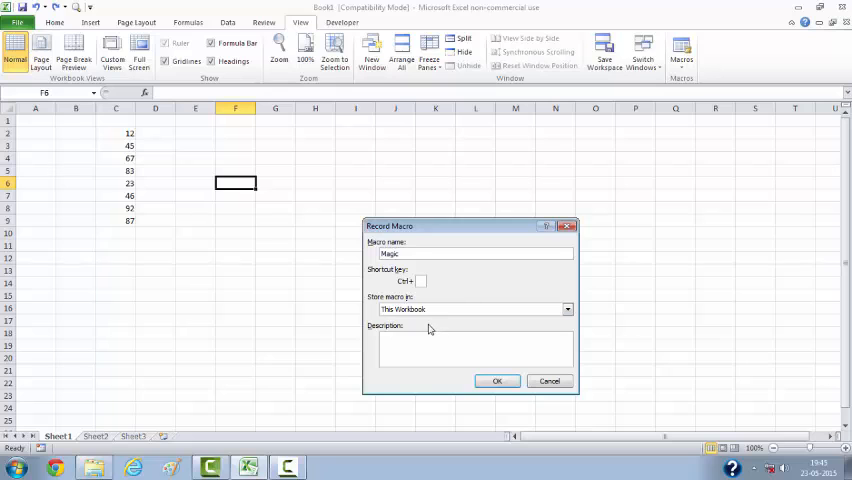
{"action": "mouse_move", "coordinate": [586, 257]}
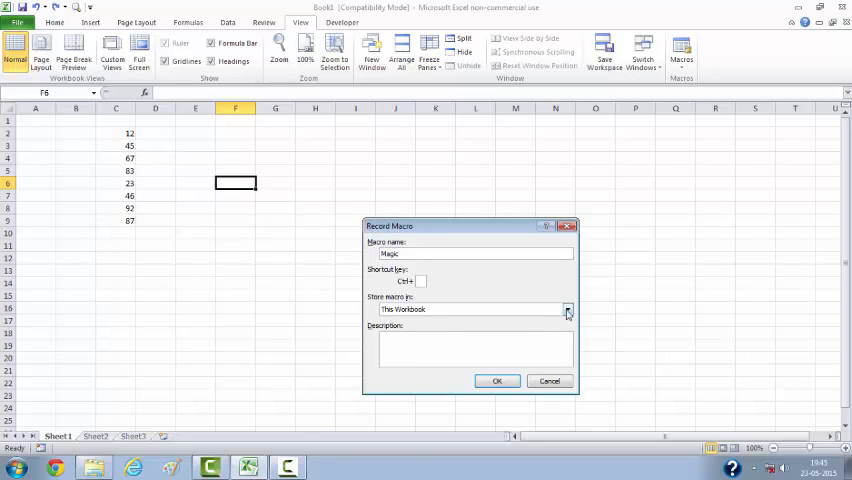
{"action": "left_click", "coordinate": [568, 309]}
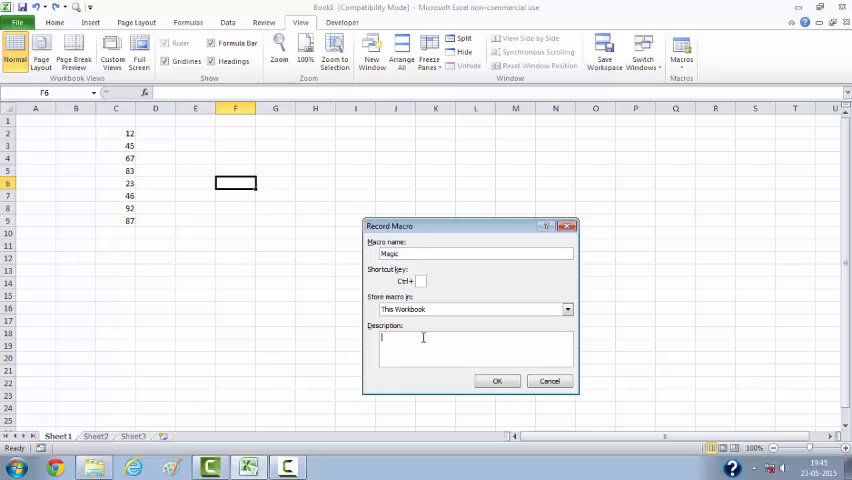
{"action": "mouse_move", "coordinate": [155, 260]}
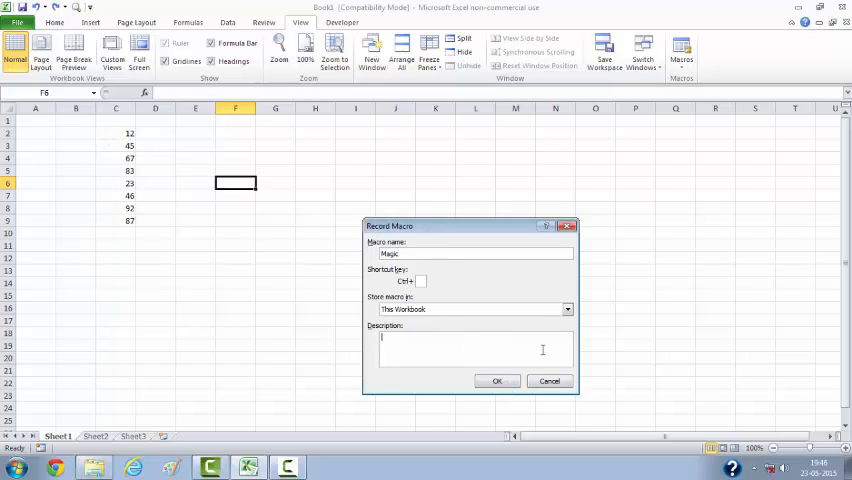
{"action": "type", "text": "This is"}
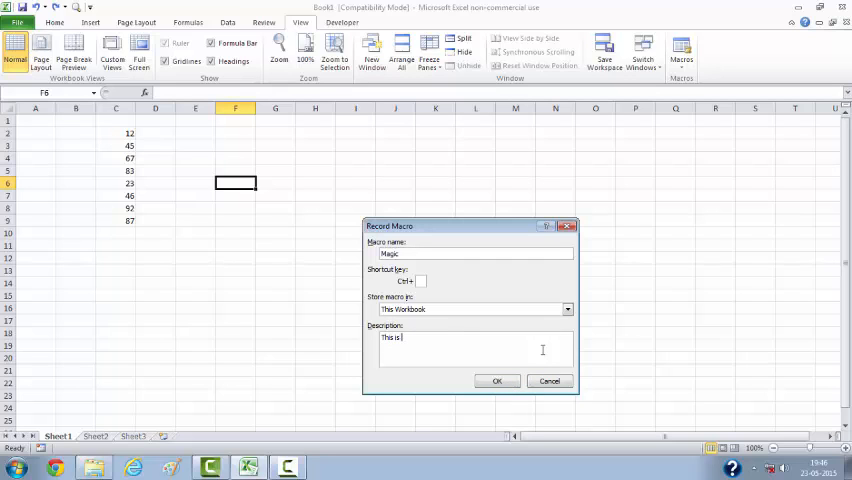
{"action": "type", "text": "m"}
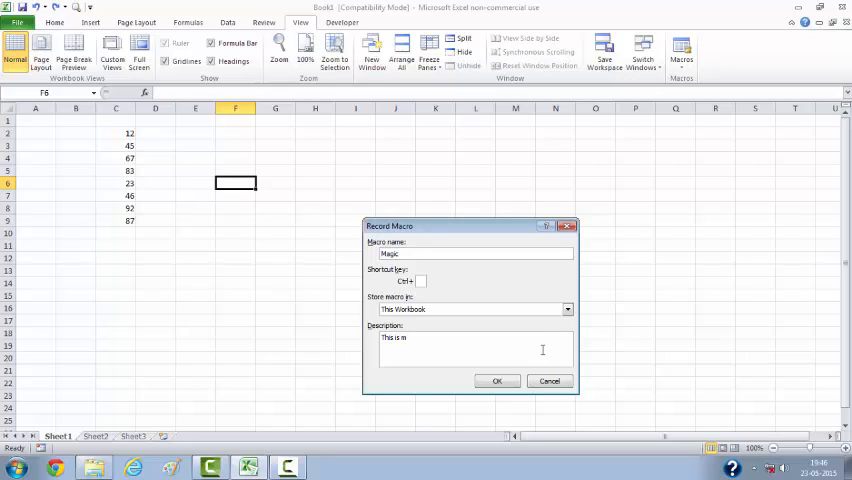
{"action": "type", "text": "y"}
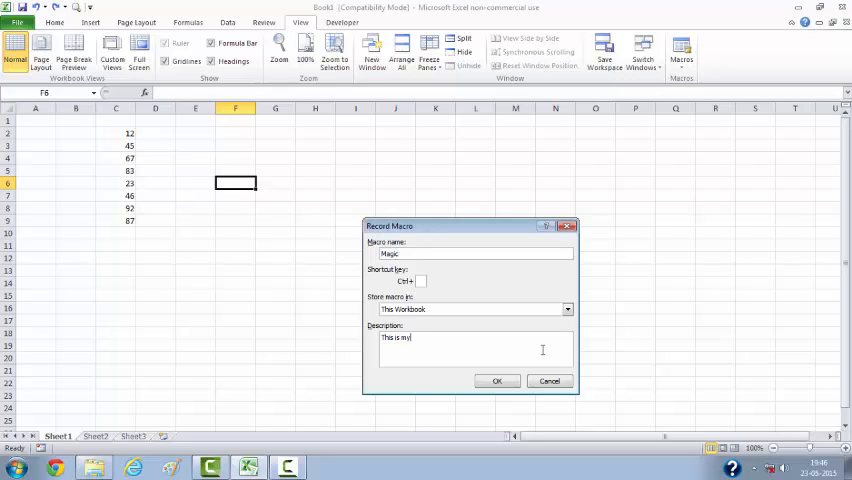
{"action": "type", "text": "first macro."}
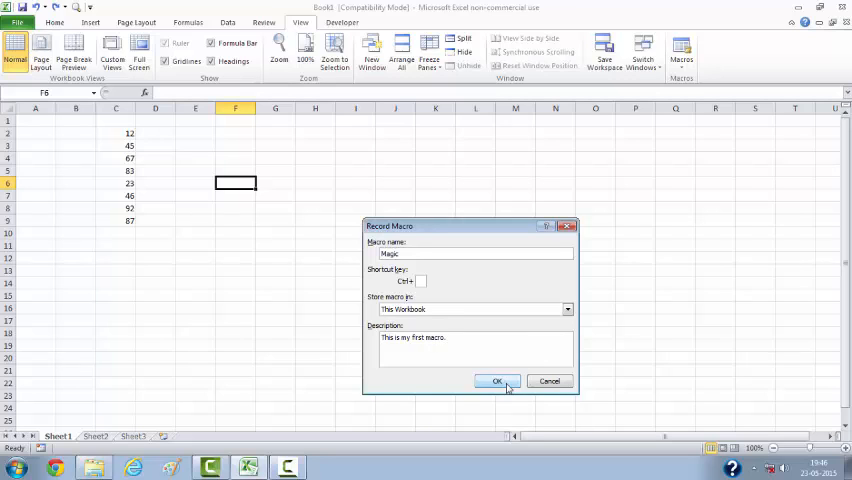
{"action": "left_click", "coordinate": [497, 381]}
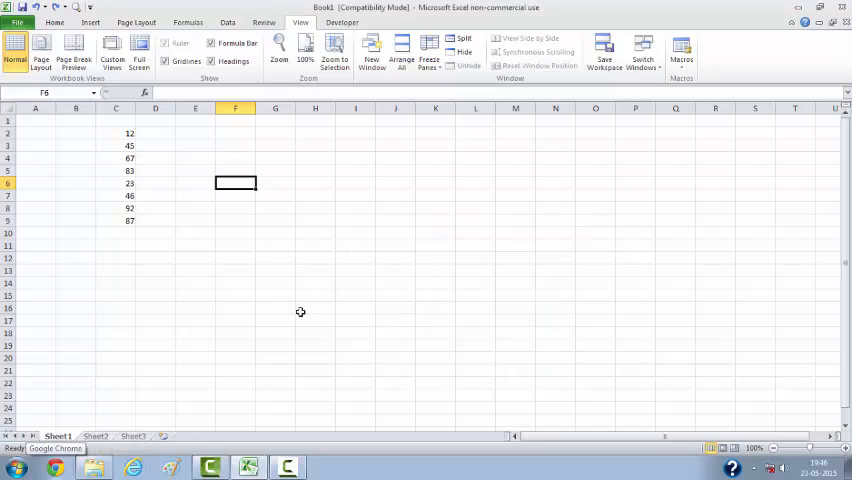
{"action": "mouse_move", "coordinate": [432, 272]}
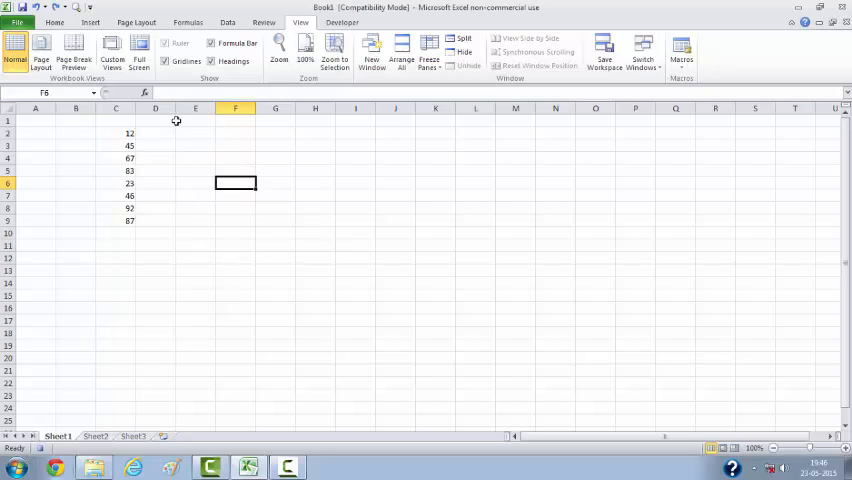
Step: Give column C a Greater Than 50 conditional formatting rule with green fill
{"action": "left_click", "coordinate": [115, 108]}
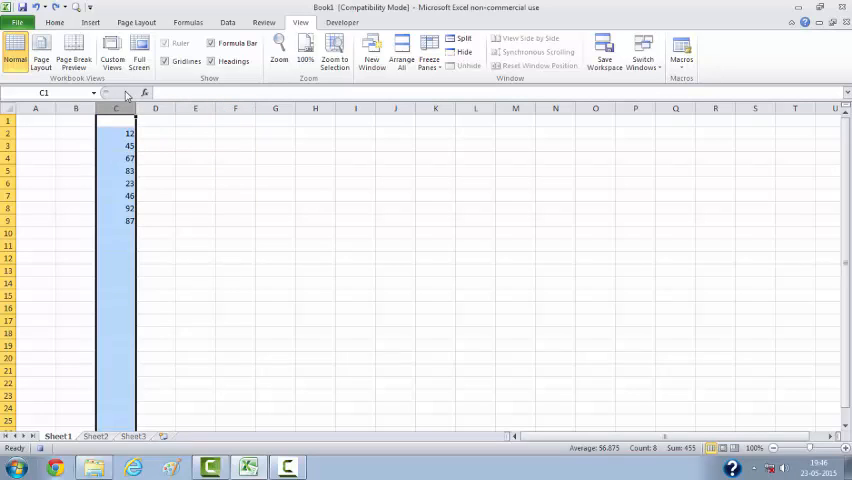
{"action": "left_click", "coordinate": [54, 22]}
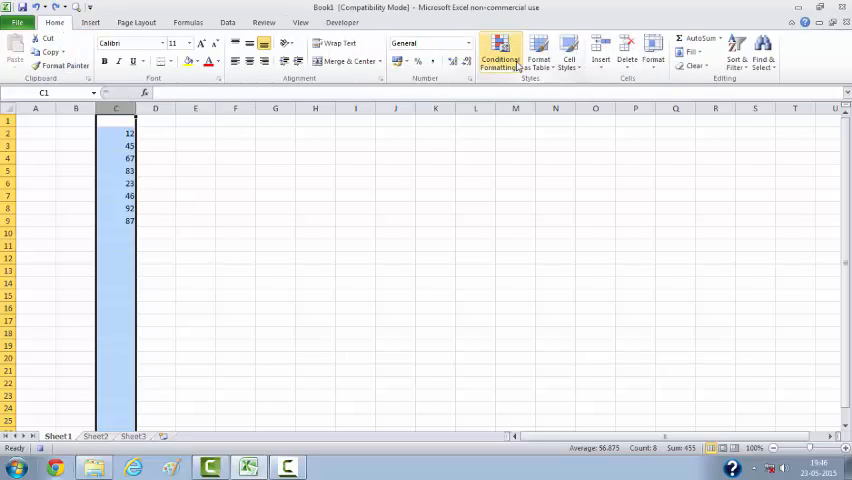
{"action": "left_click", "coordinate": [499, 52]}
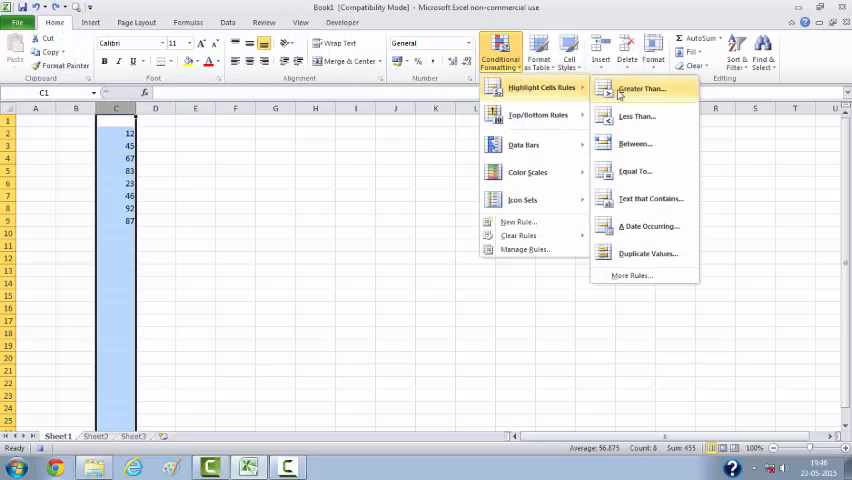
{"action": "left_click", "coordinate": [641, 88]}
{"action": "type", "text": "50"}
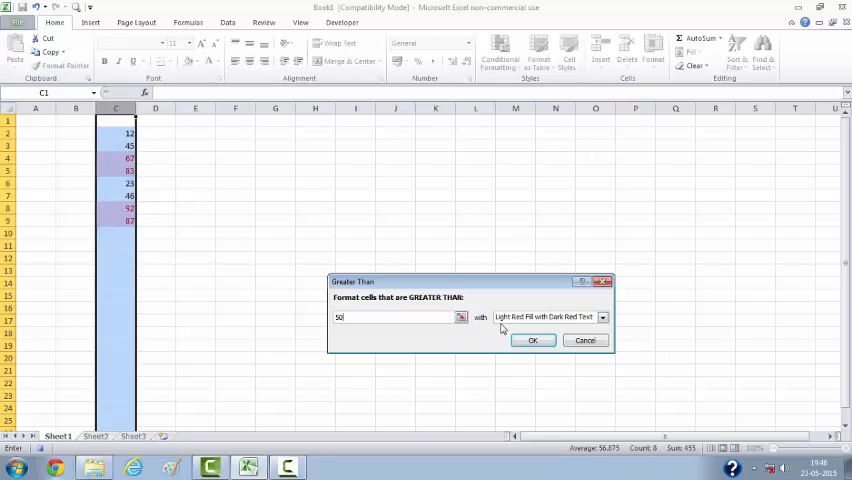
{"action": "left_click", "coordinate": [602, 317]}
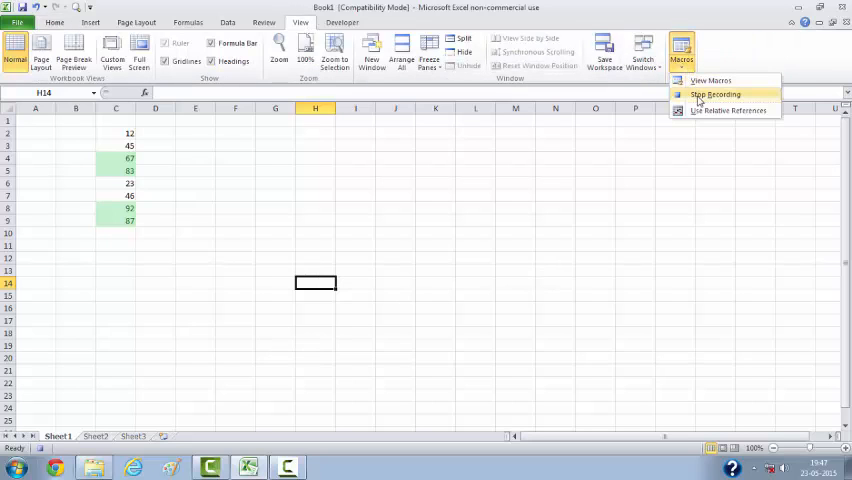
Step: Stop recording and list the saved macros, showing Magic with its description
{"action": "left_click", "coordinate": [714, 94]}
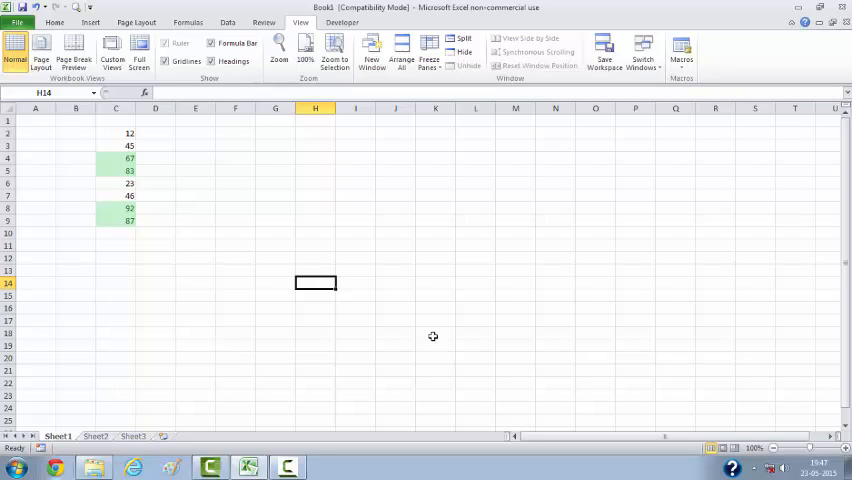
{"action": "mouse_move", "coordinate": [66, 452]}
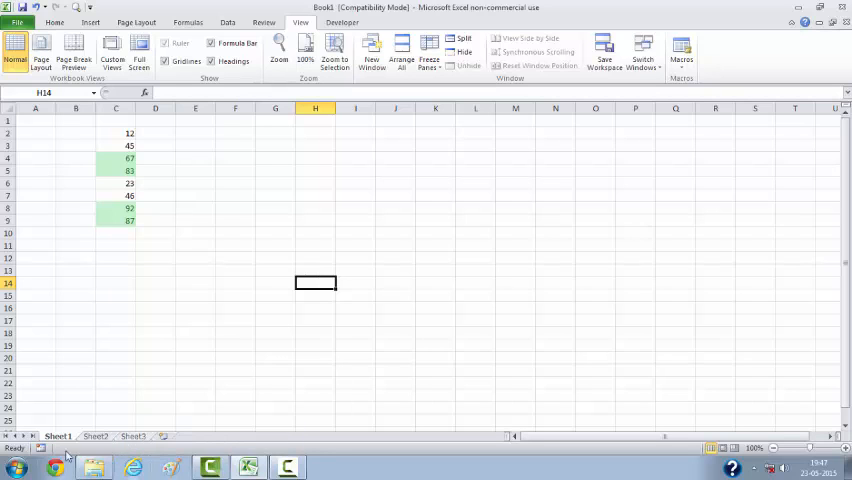
{"action": "mouse_move", "coordinate": [525, 197]}
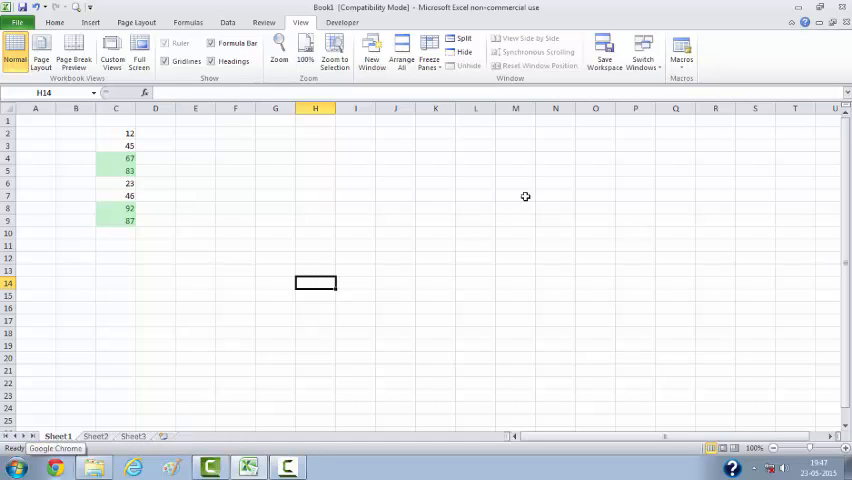
{"action": "mouse_move", "coordinate": [263, 180]}
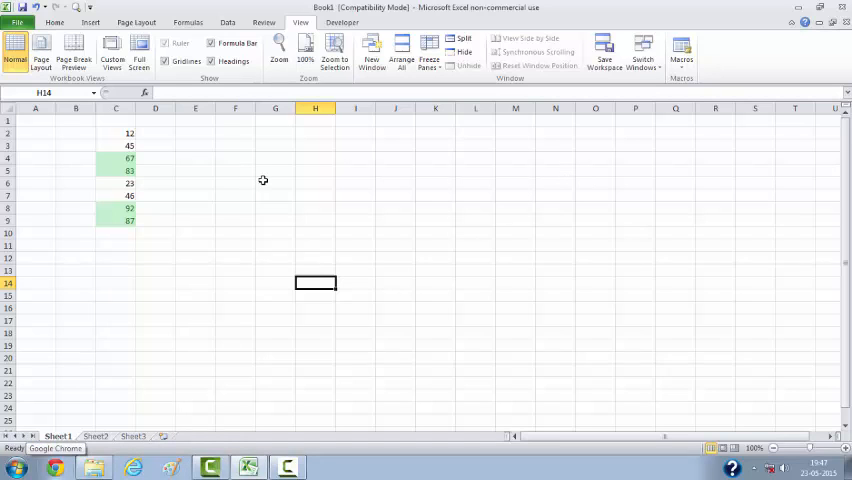
{"action": "mouse_move", "coordinate": [317, 214]}
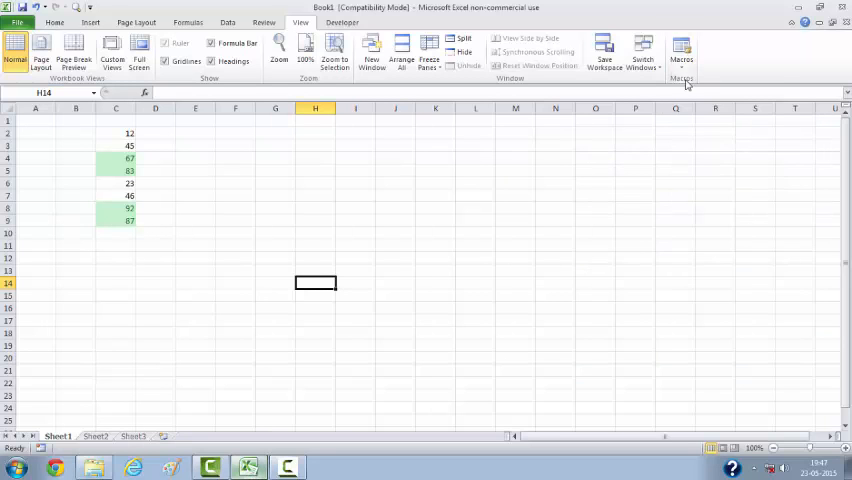
{"action": "left_click", "coordinate": [681, 50]}
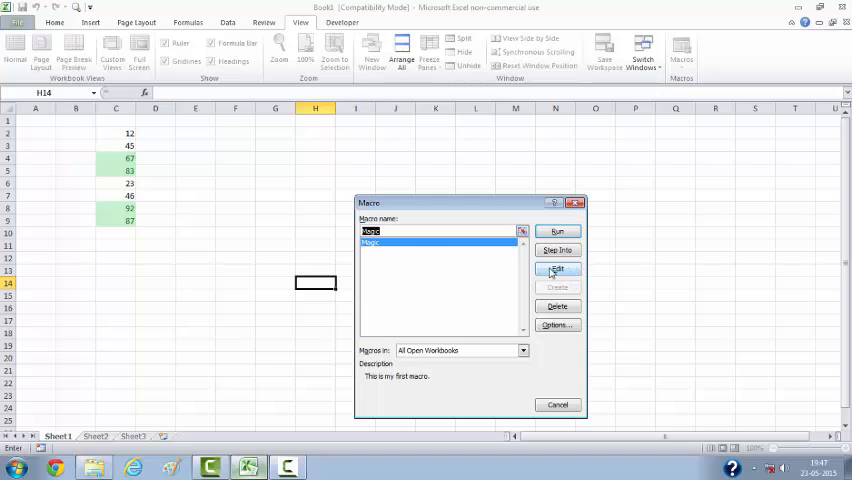
Step: View the Magic macro's code in the VBA editor, then return to the workbook
{"action": "left_click", "coordinate": [557, 270]}
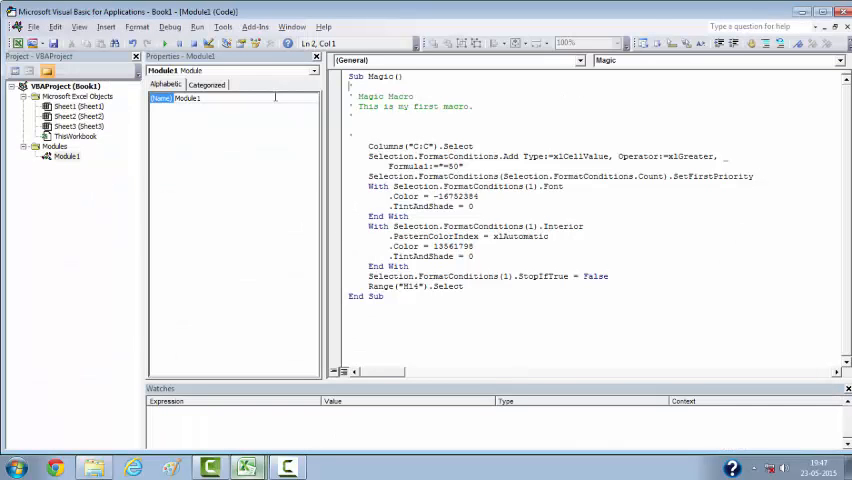
{"action": "mouse_move", "coordinate": [169, 43]}
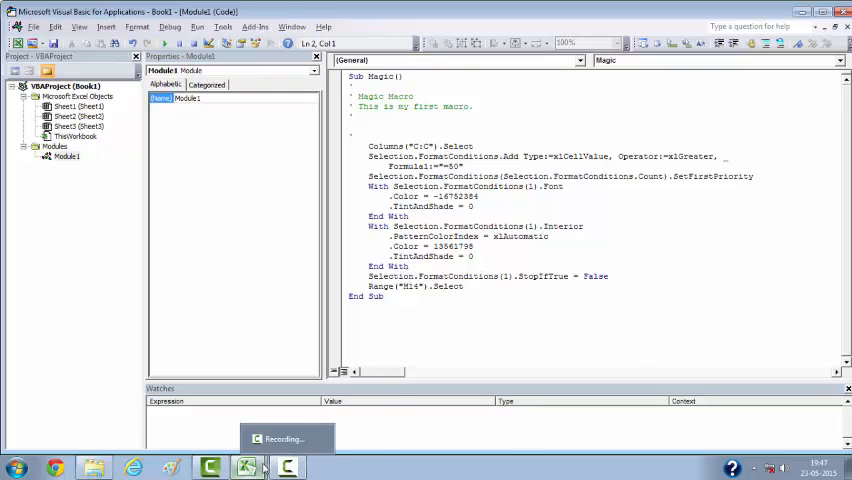
{"action": "left_click", "coordinate": [246, 467]}
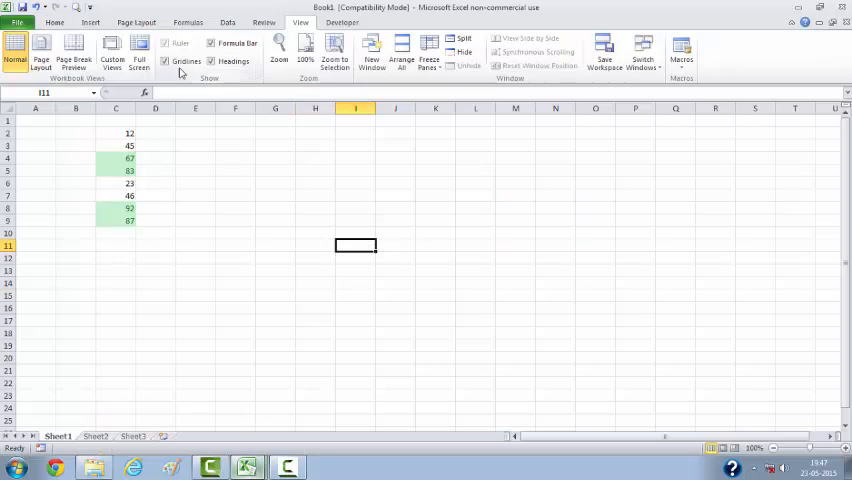
Step: Add a rectangle shape labelled 'Click here' and assign the Magic macro to it
{"action": "left_click", "coordinate": [135, 50]}
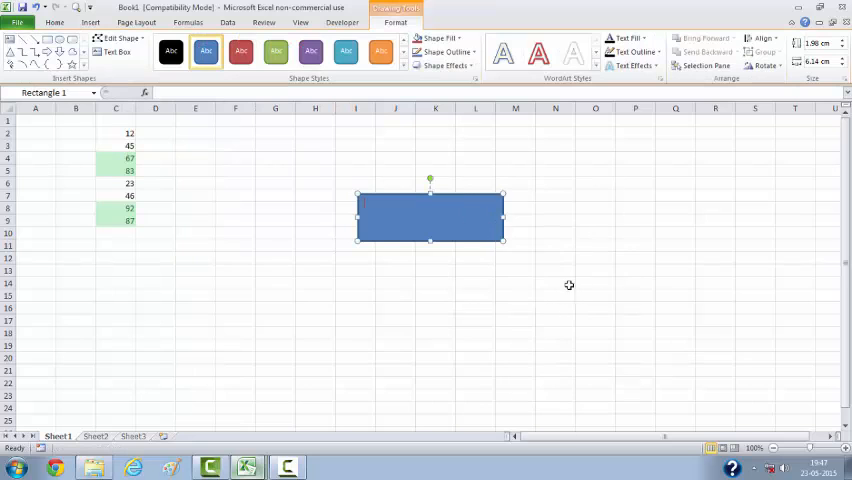
{"action": "type", "text": "click"}
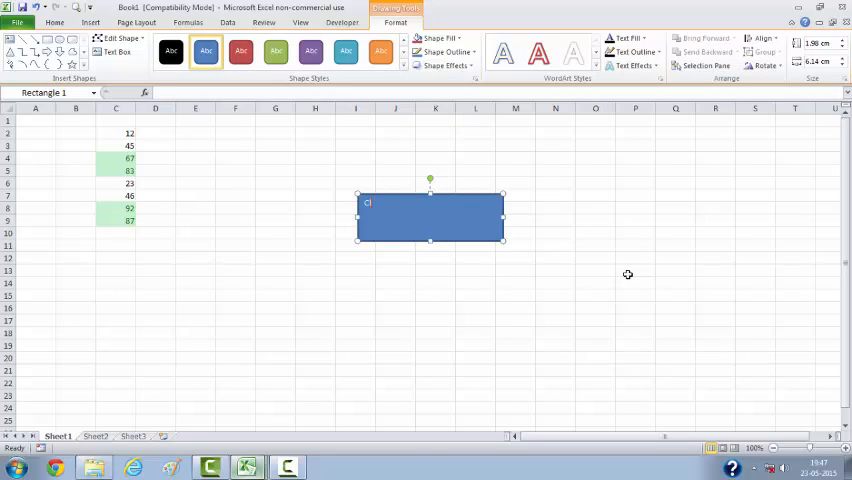
{"action": "type", "text": "Click here"}
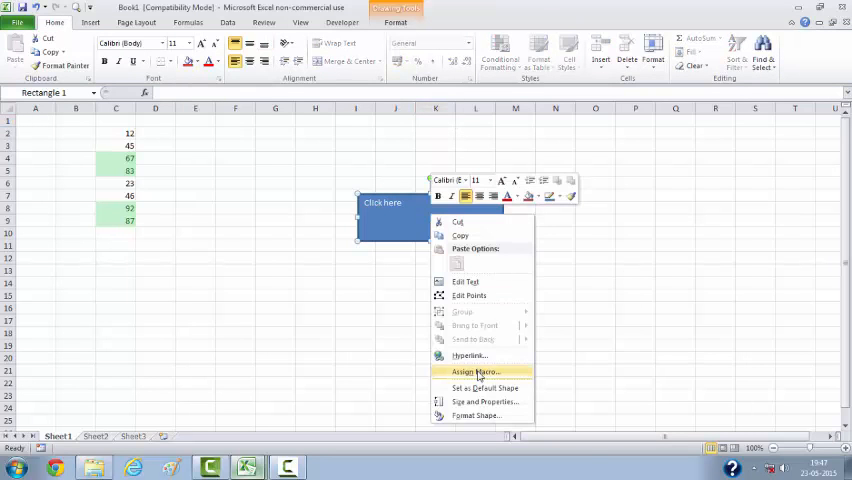
{"action": "left_click", "coordinate": [477, 372]}
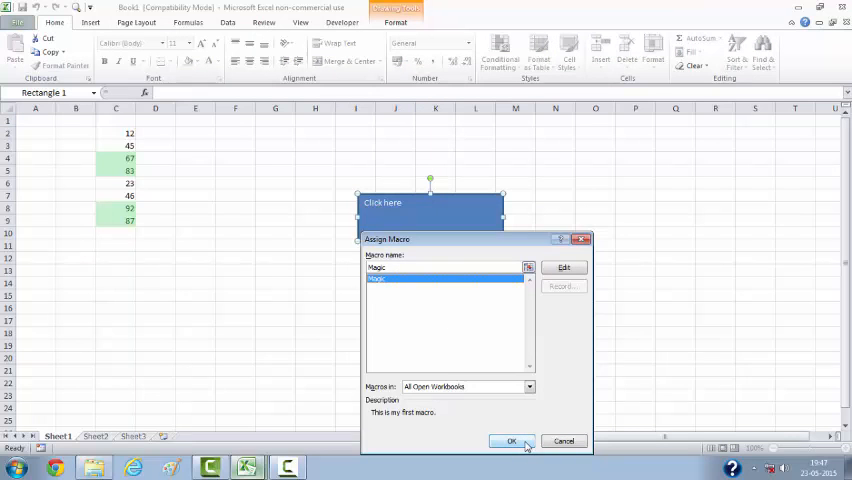
{"action": "left_click", "coordinate": [511, 441]}
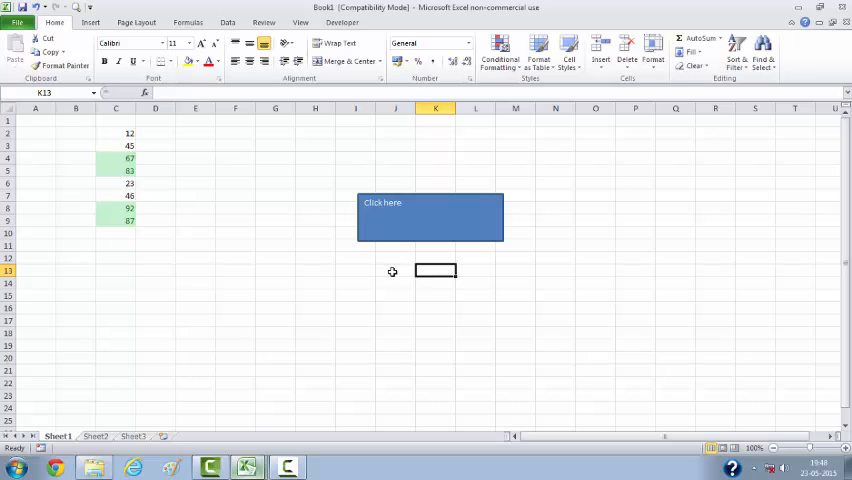
Step: Select column C and review its conditional formatting rules in Manage Rules
{"action": "left_click", "coordinate": [435, 308]}
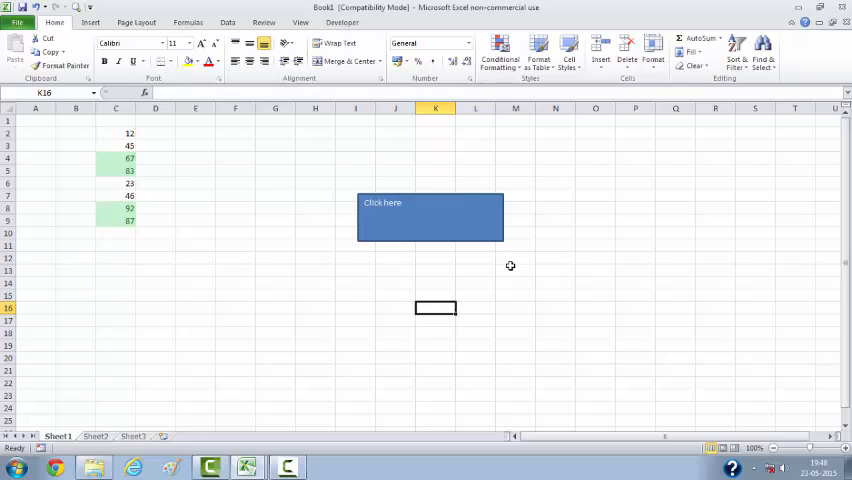
{"action": "mouse_move", "coordinate": [442, 256]}
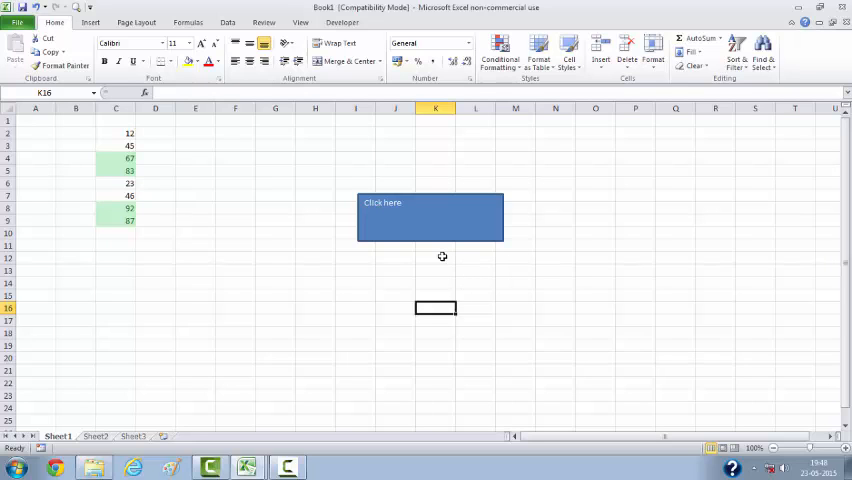
{"action": "mouse_move", "coordinate": [530, 237]}
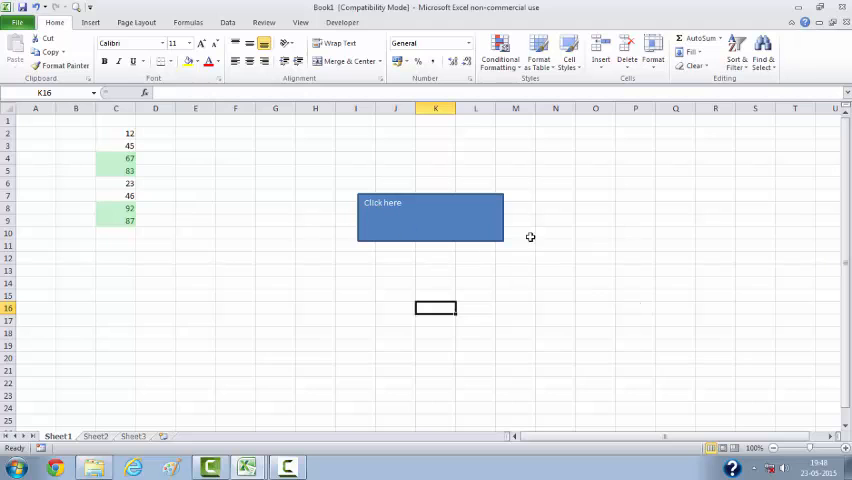
{"action": "left_click", "coordinate": [116, 108]}
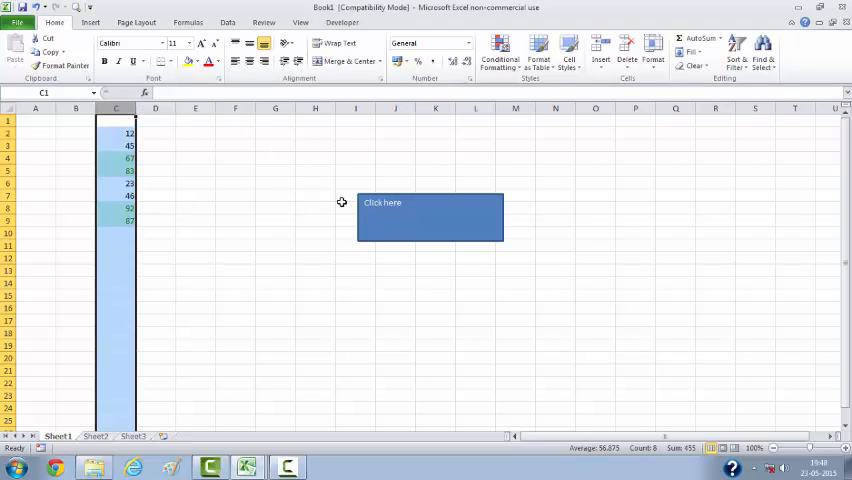
{"action": "mouse_move", "coordinate": [455, 247]}
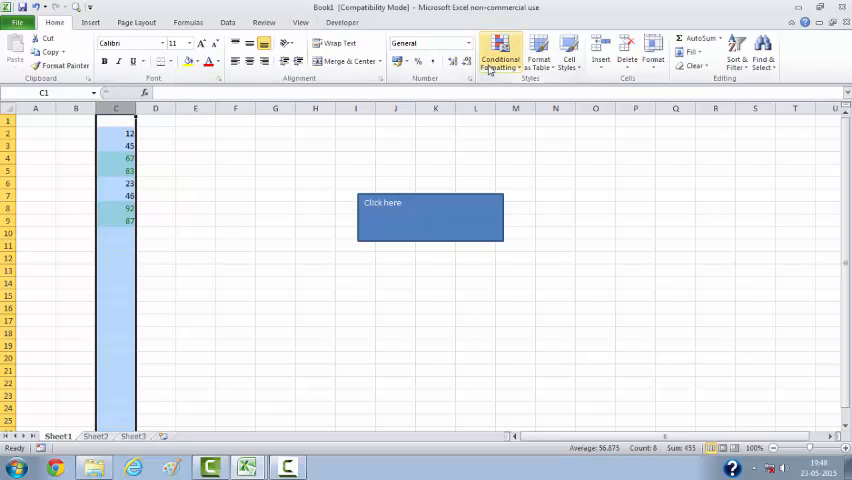
{"action": "left_click", "coordinate": [499, 58]}
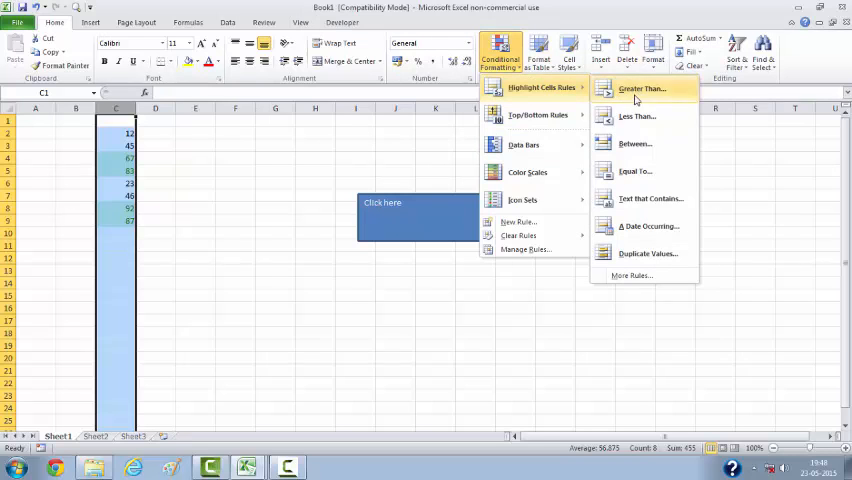
{"action": "mouse_move", "coordinate": [525, 249]}
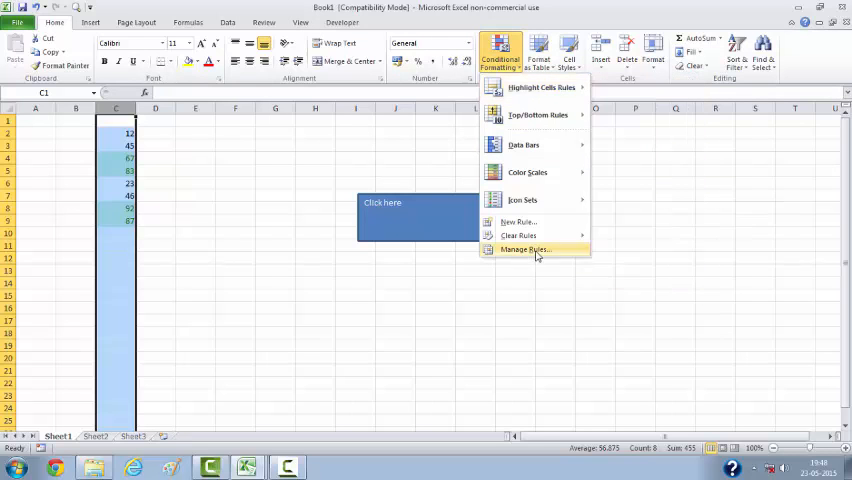
{"action": "left_click", "coordinate": [524, 249]}
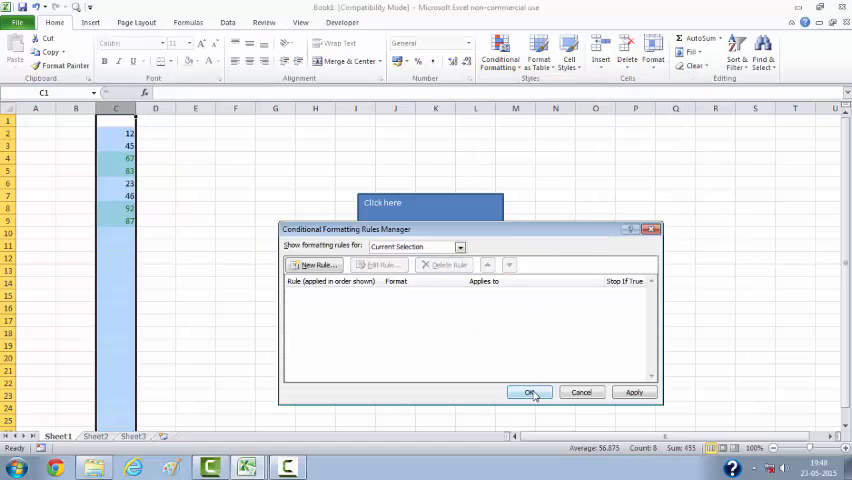
{"action": "left_click", "coordinate": [529, 392]}
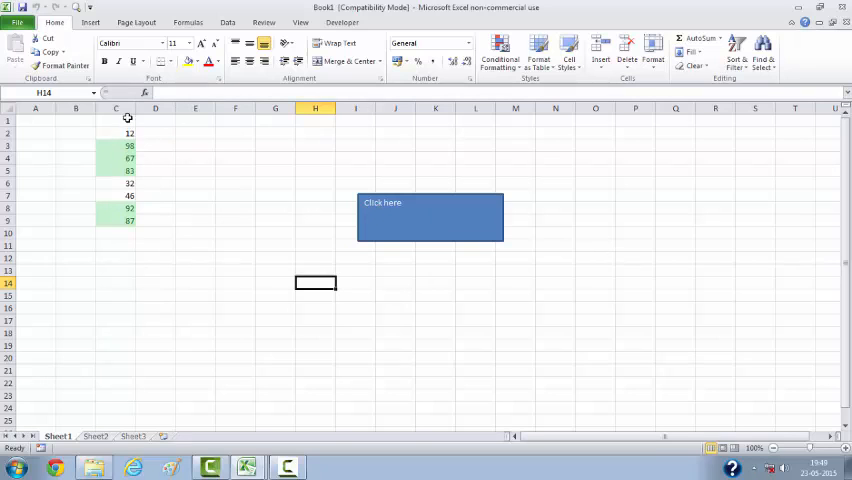
Step: Select column C, pick cell C7, reselect column C and open Conditional Formatting
{"action": "left_click", "coordinate": [115, 108]}
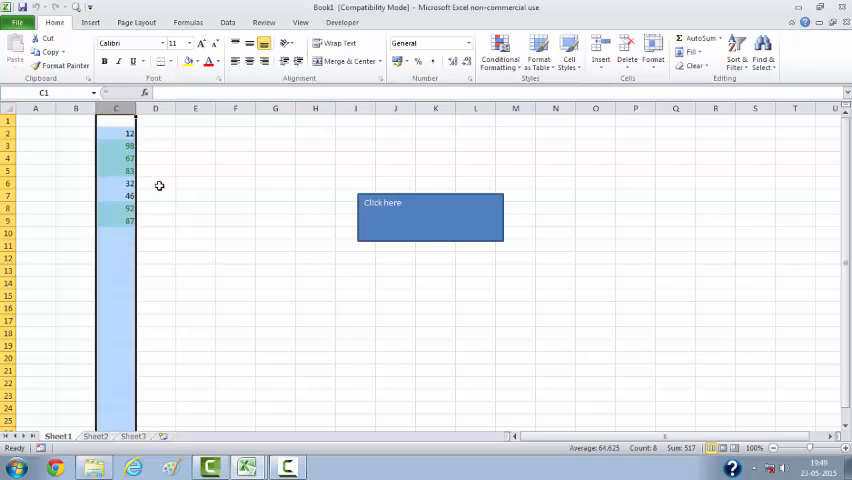
{"action": "left_click", "coordinate": [116, 145]}
{"action": "type", "text": "45"}
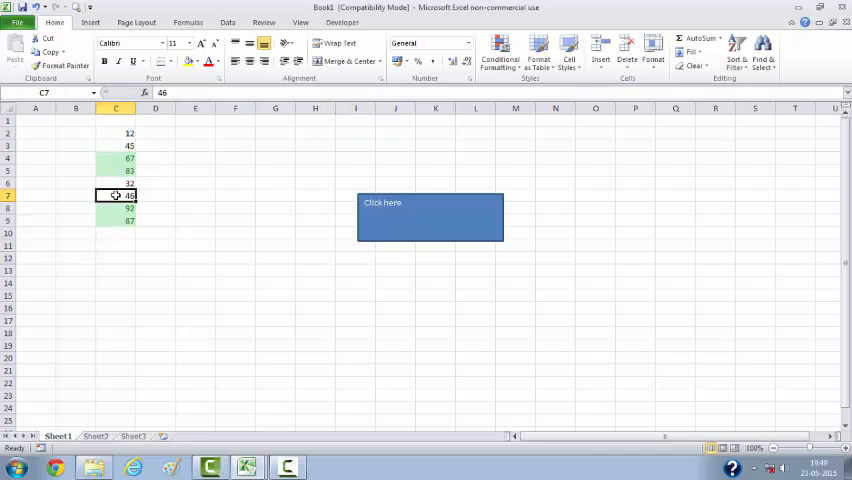
{"action": "left_click", "coordinate": [500, 50]}
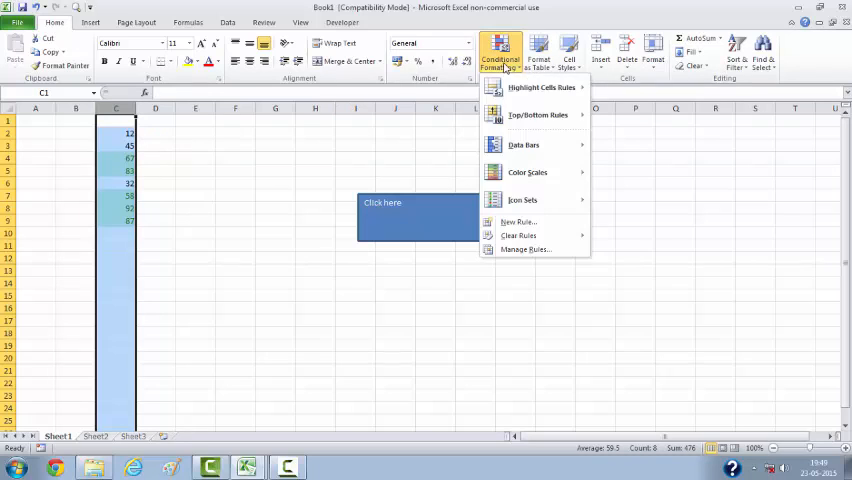
{"action": "left_click", "coordinate": [525, 249]}
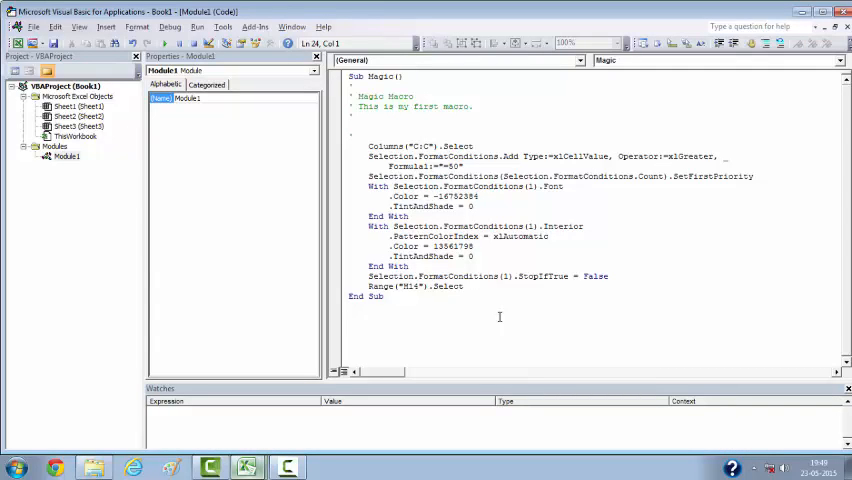
{"action": "mouse_move", "coordinate": [485, 268]}
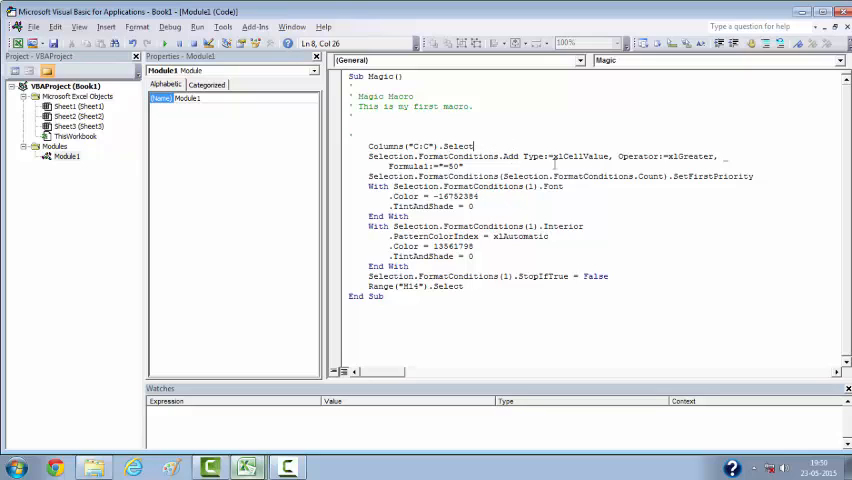
Step: Highlight parts of the Magic macro code, from the column selection to the StopIfTrue = False line
{"action": "double_click", "coordinate": [688, 156]}
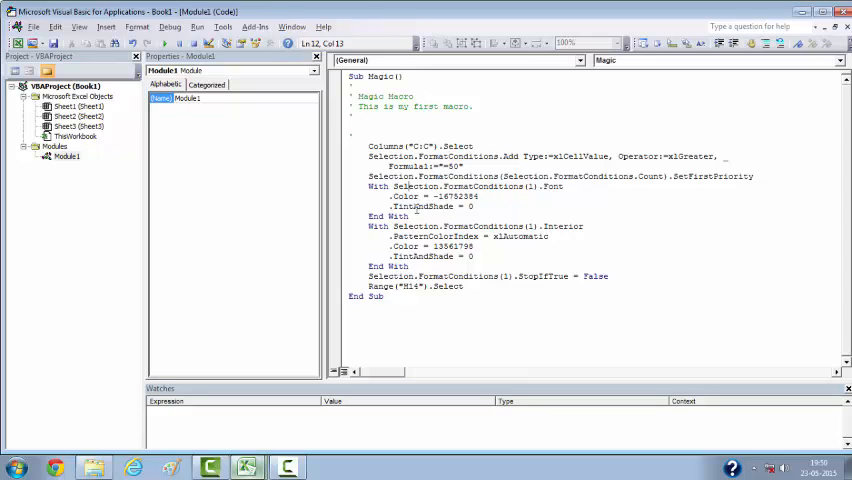
{"action": "left_click_drag", "start_coordinate": [369, 186], "coordinate": [407, 265]}
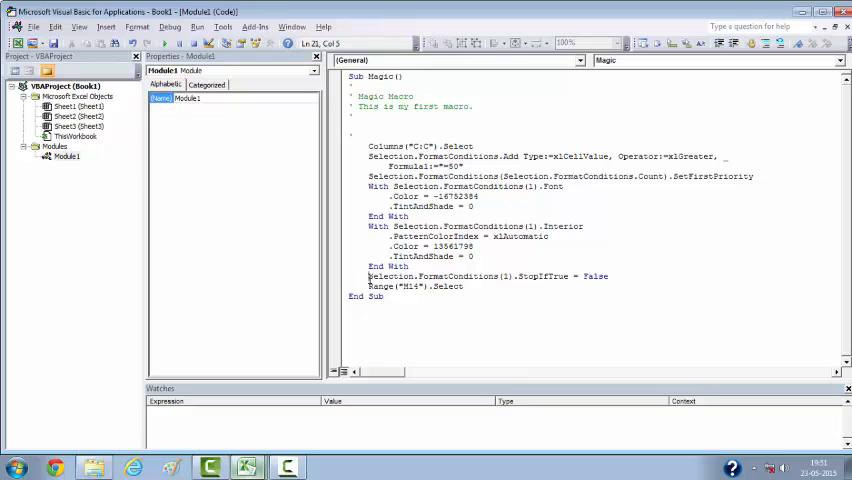
{"action": "triple_click", "coordinate": [487, 276]}
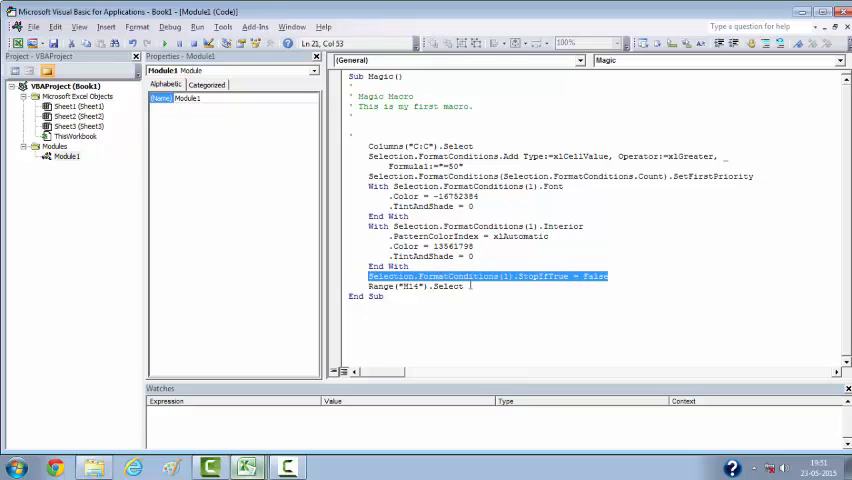